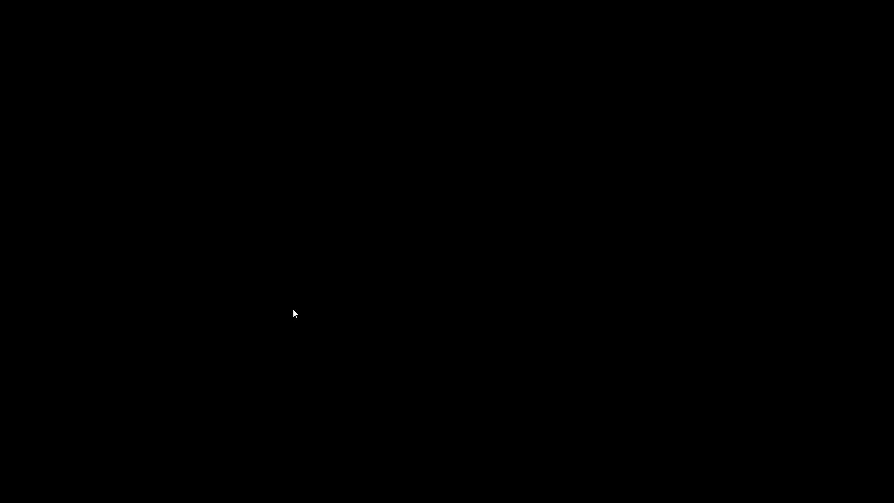
{"action": "mouse_move", "coordinate": [299, 279]}
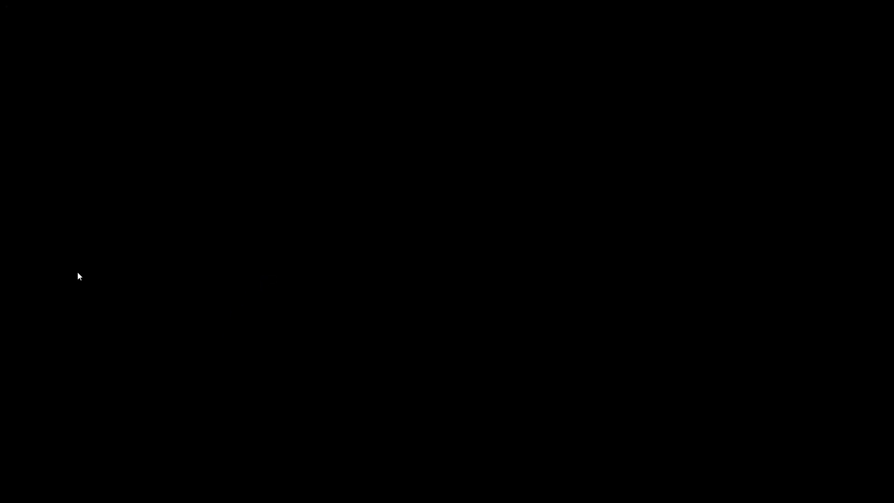
{"action": "mouse_move", "coordinate": [702, 158]}
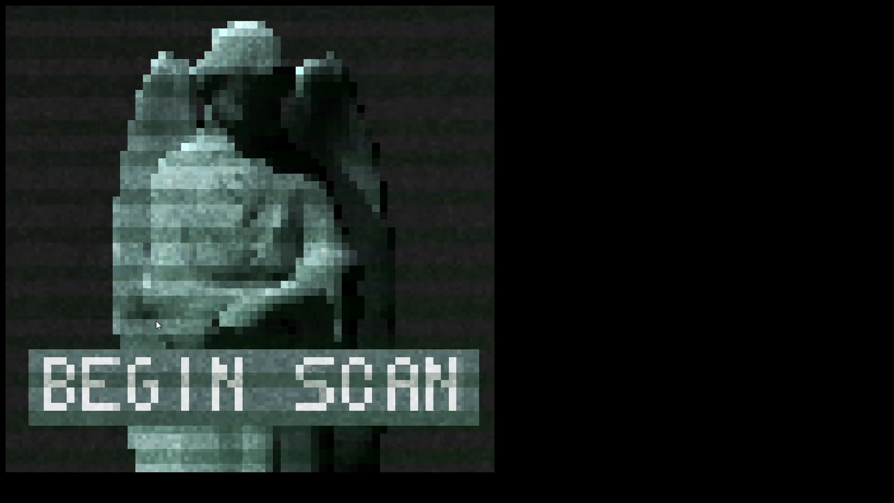
{"action": "left_click", "coordinate": [254, 382]}
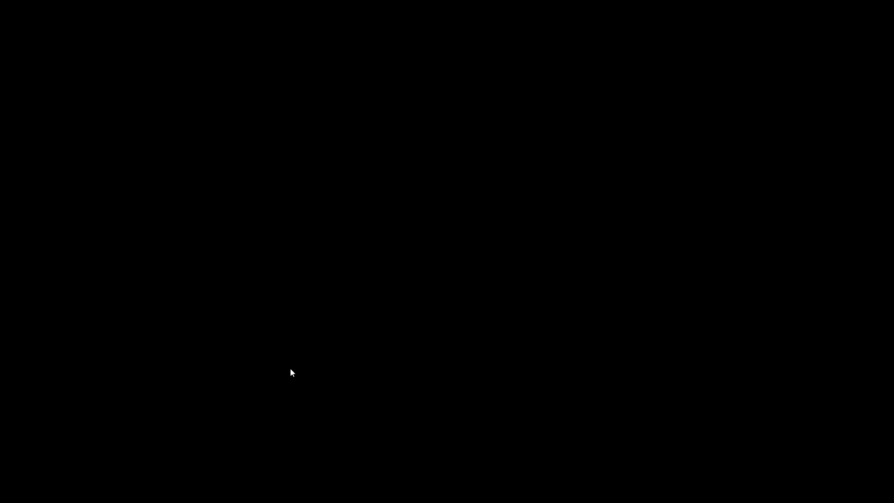
{"action": "mouse_move", "coordinate": [279, 336]}
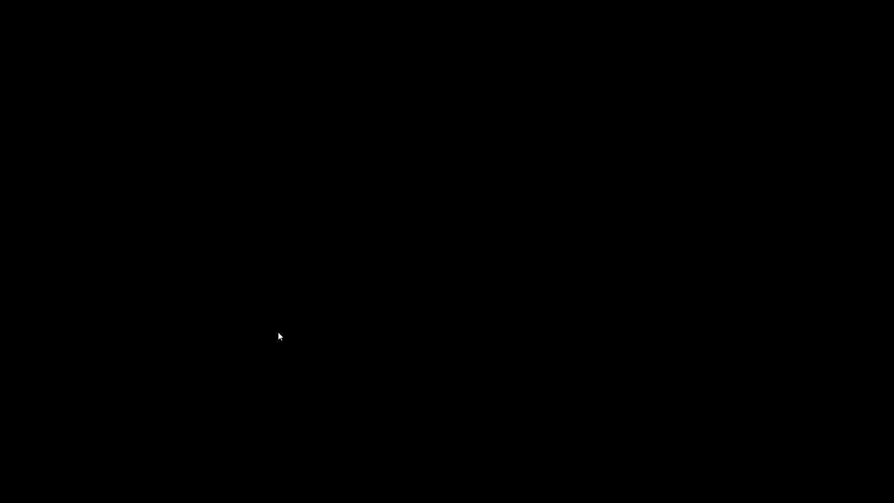
{"action": "mouse_move", "coordinate": [3, 201]}
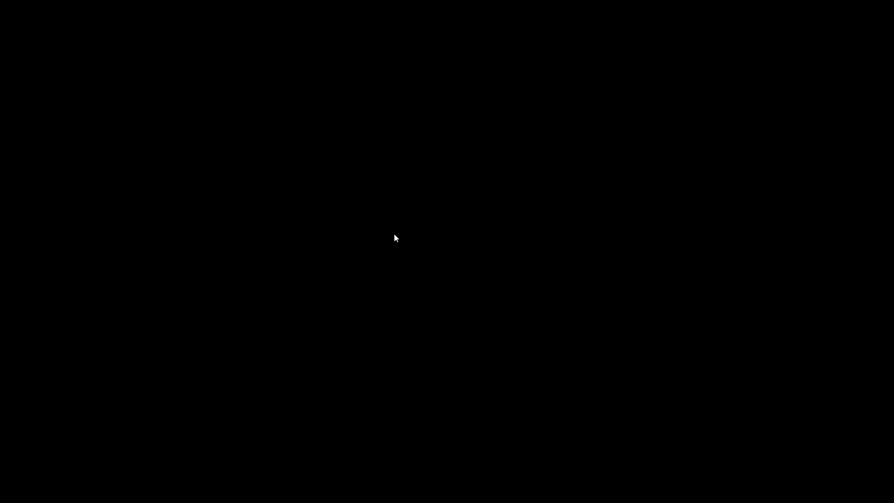
{"action": "mouse_move", "coordinate": [444, 219]}
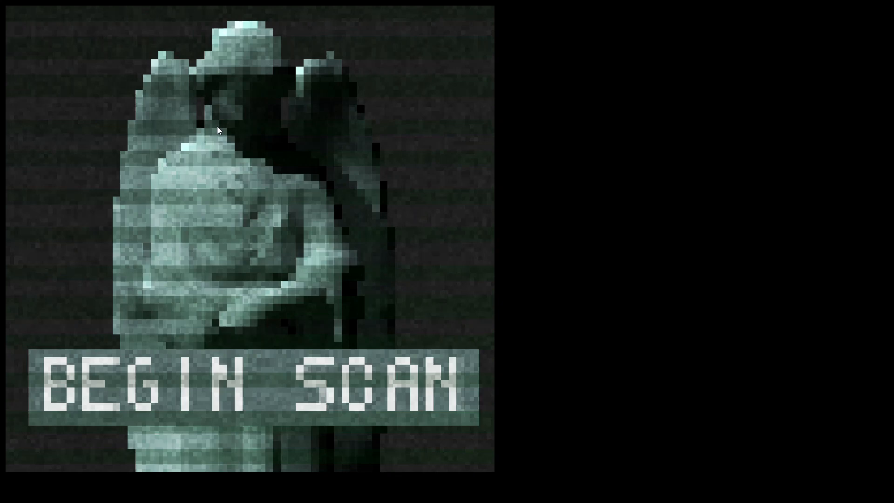
{"action": "left_click", "coordinate": [251, 385]}
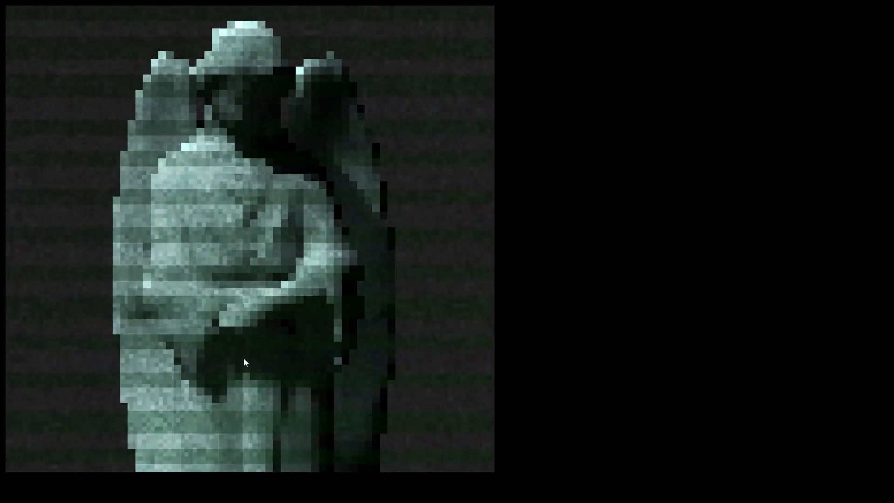